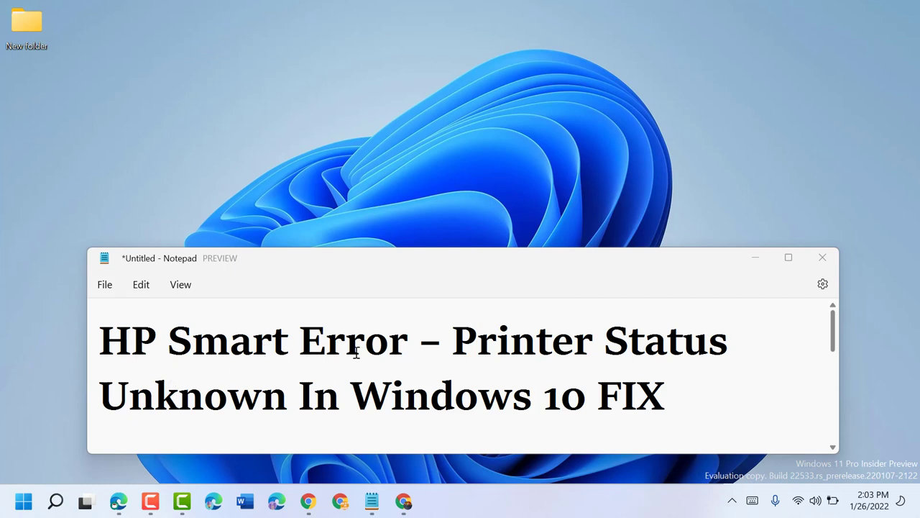
pyautogui.moveTo(571, 358)
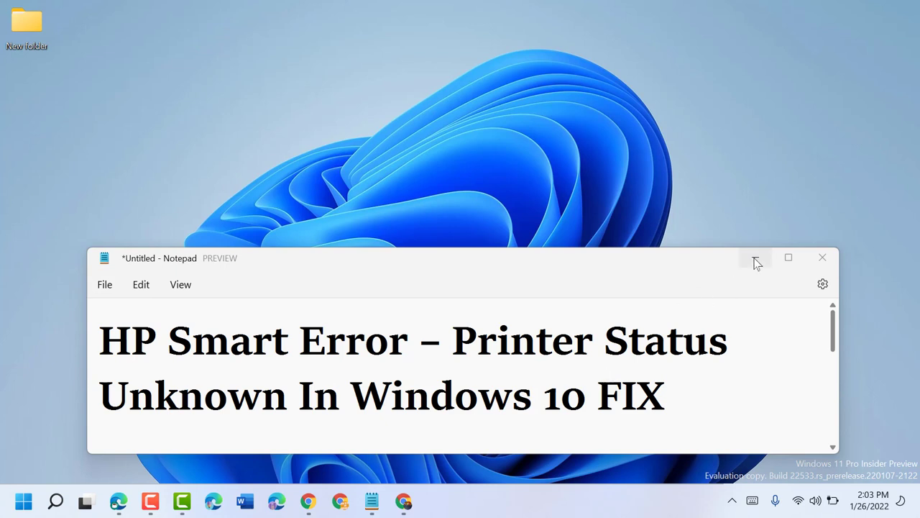
# - Hide Notepad, launch Windows Settings from Start, and go to the Apps page
pyautogui.click(754, 257)
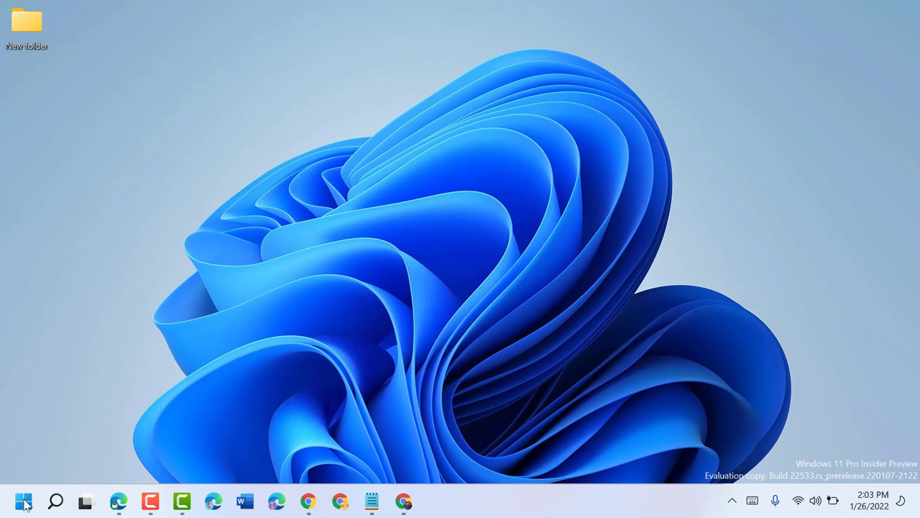
pyautogui.click(23, 501)
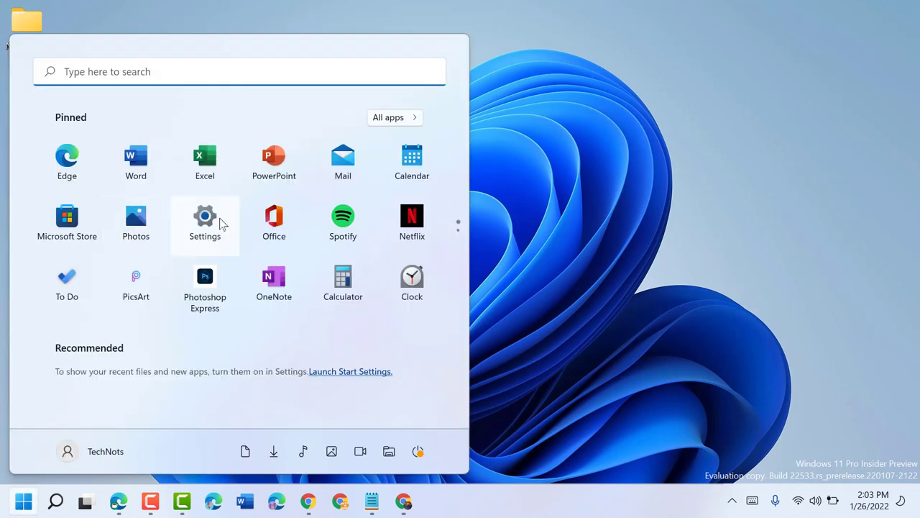
pyautogui.click(205, 215)
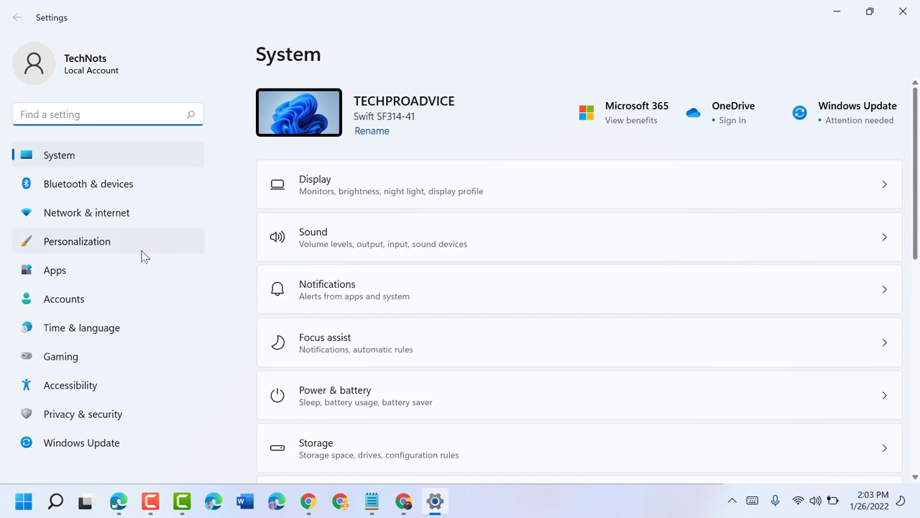
pyautogui.click(54, 270)
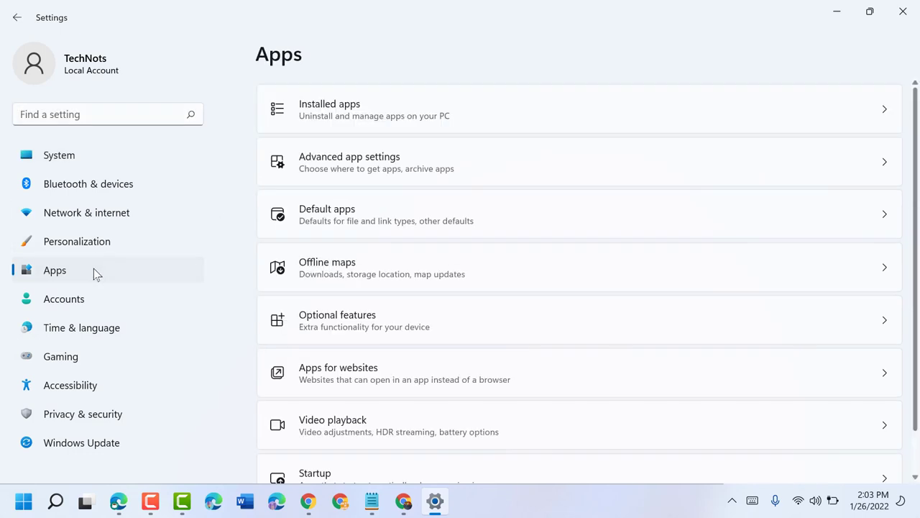
pyautogui.moveTo(374, 126)
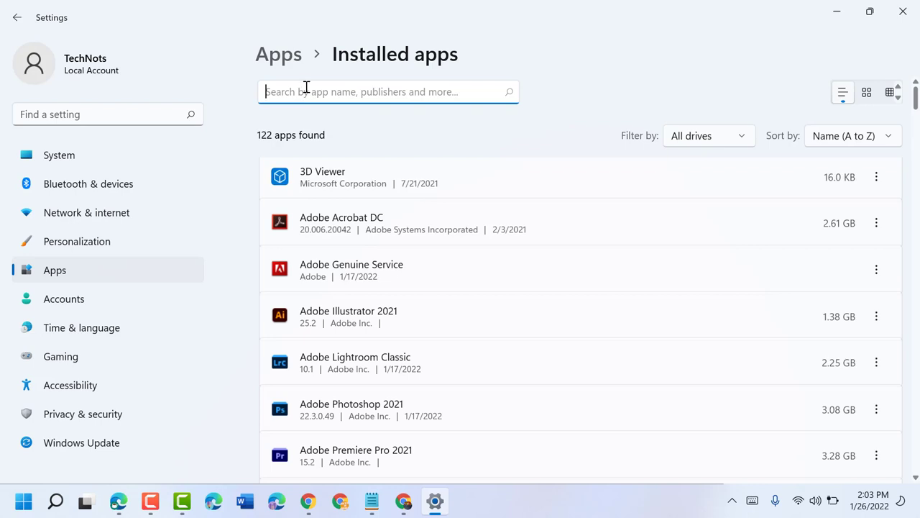
# - Filter installed apps by 'hp' and show HP Smart's options menu
pyautogui.write('hp')
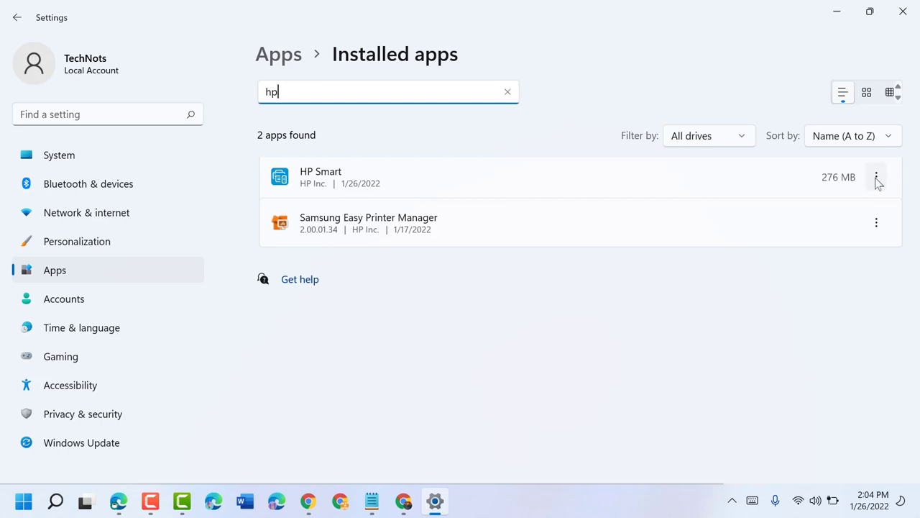
pyautogui.click(875, 177)
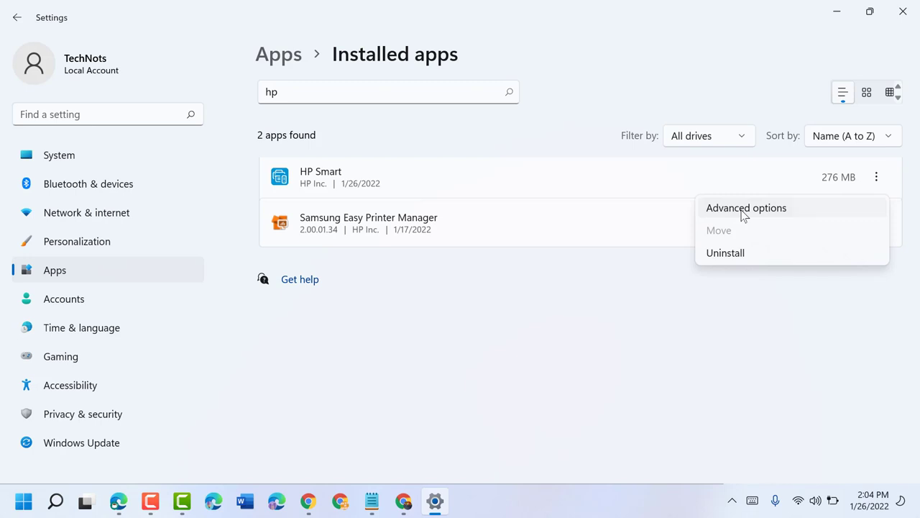
# - Open HP Smart's Advanced options and scroll down to the Reset section
pyautogui.click(746, 207)
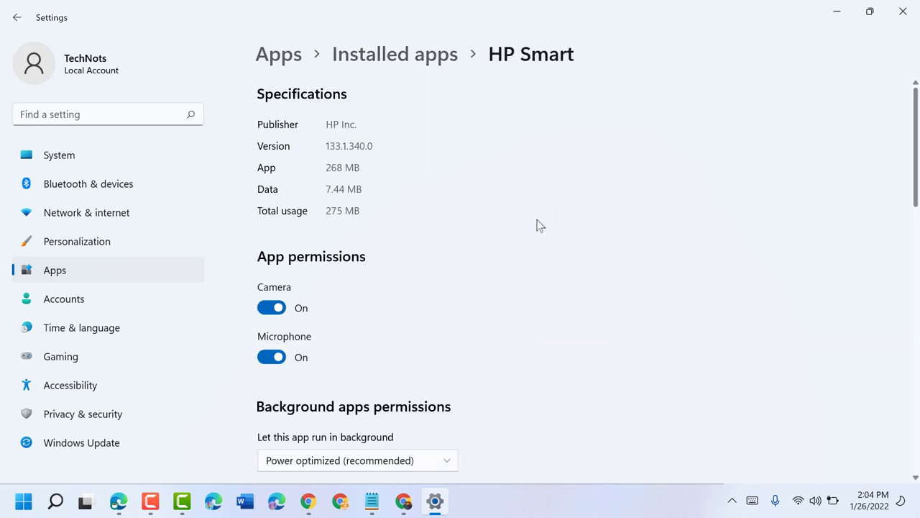
pyautogui.scroll(-3)
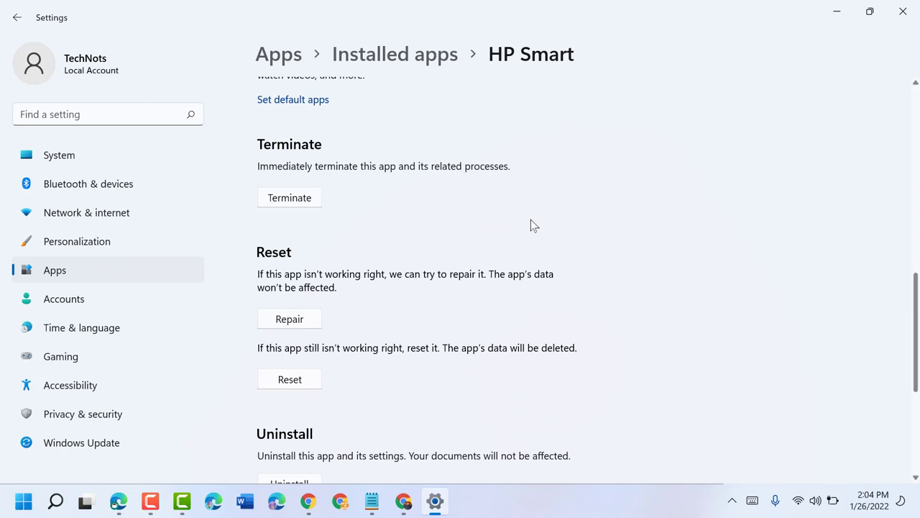
pyautogui.scroll(-3)
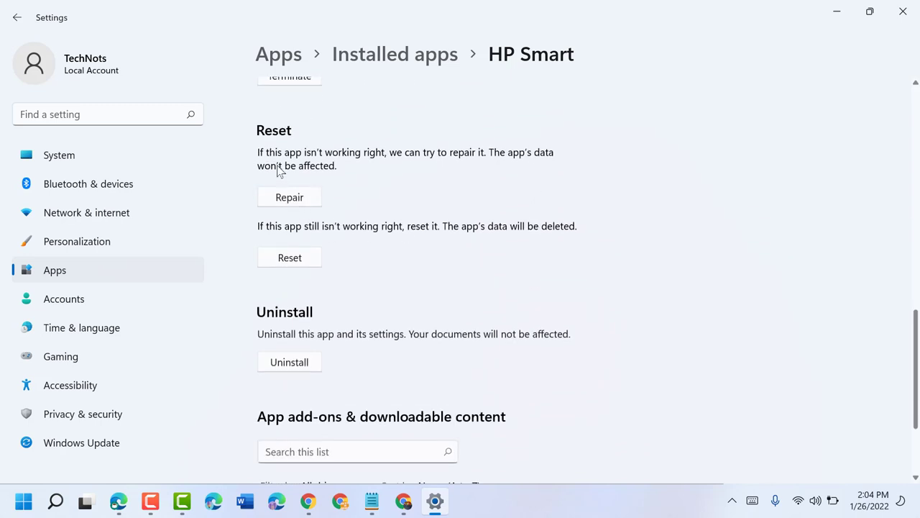
pyautogui.moveTo(430, 163)
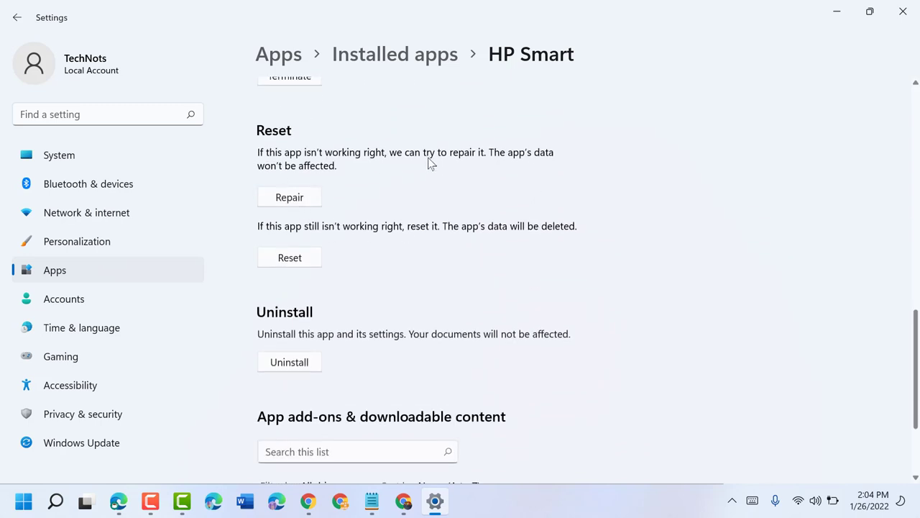
pyautogui.moveTo(496, 166)
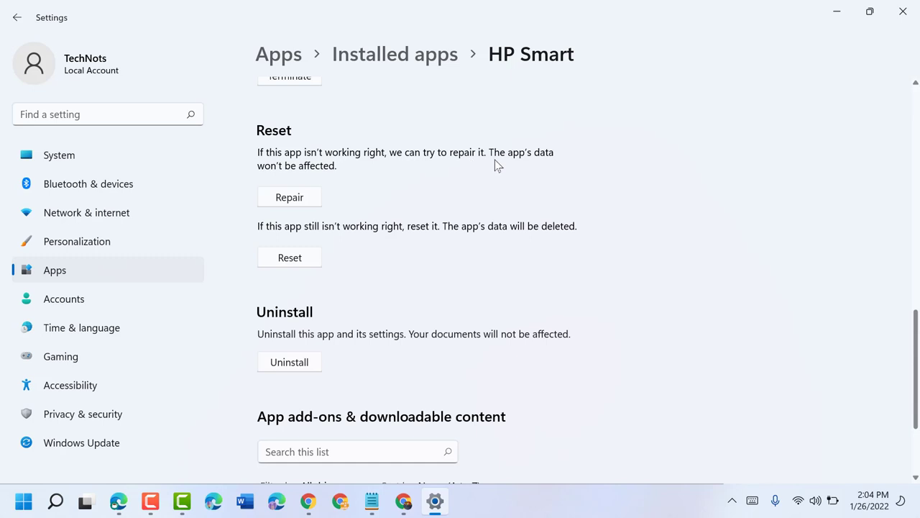
pyautogui.moveTo(316, 176)
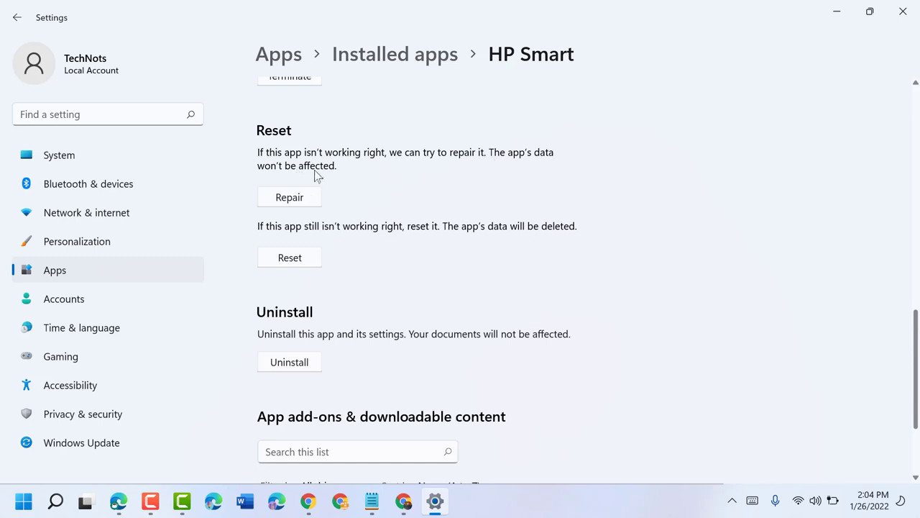
# - Start a repair of the HP Smart app, keeping its data
pyautogui.click(289, 197)
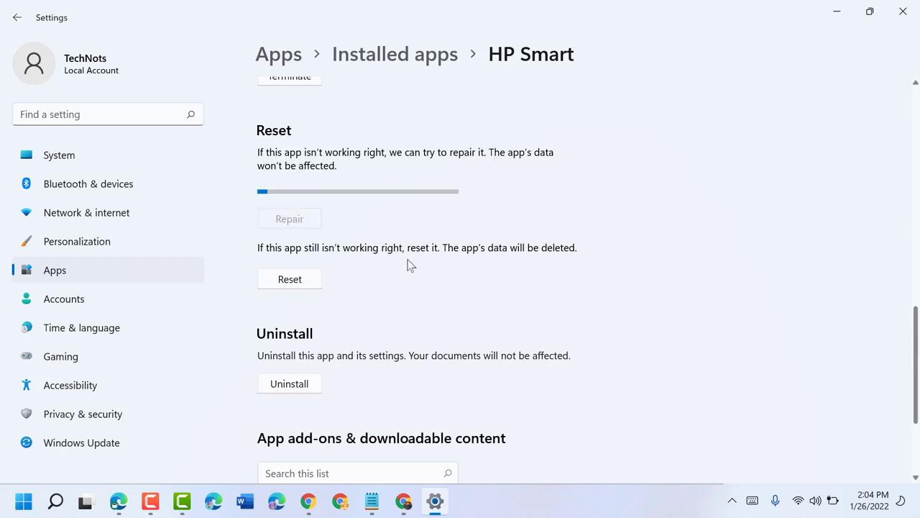
pyautogui.moveTo(464, 294)
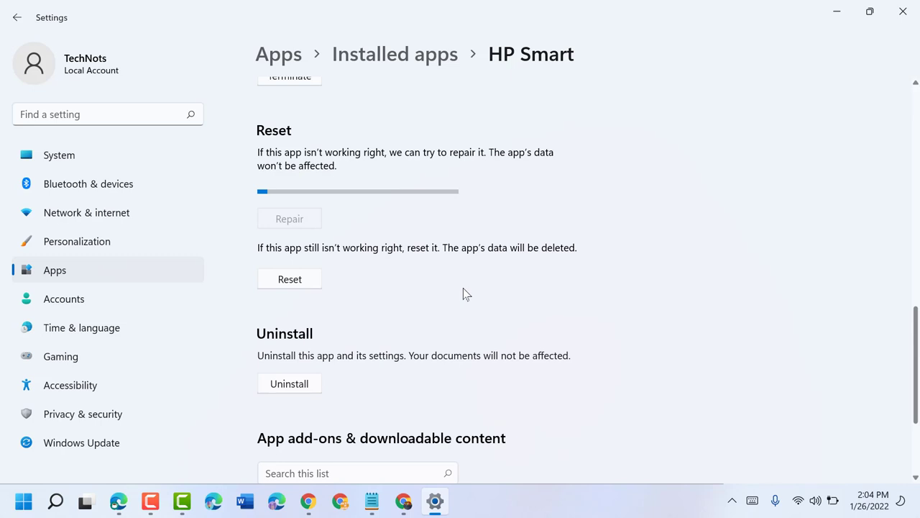
pyautogui.moveTo(359, 225)
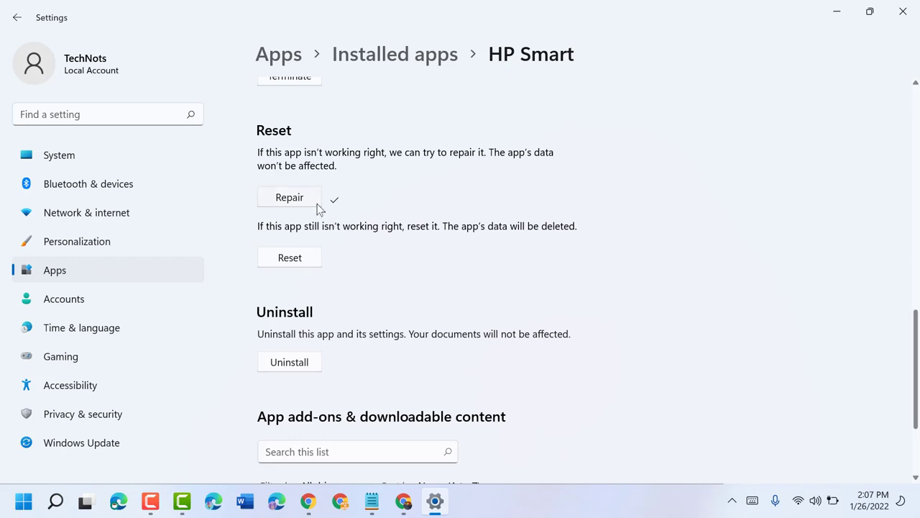
pyautogui.moveTo(267, 231)
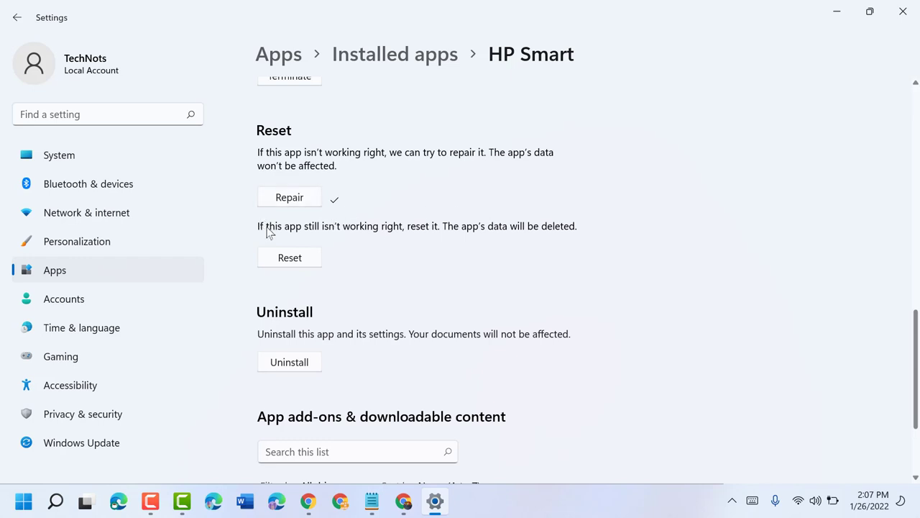
pyautogui.moveTo(293, 238)
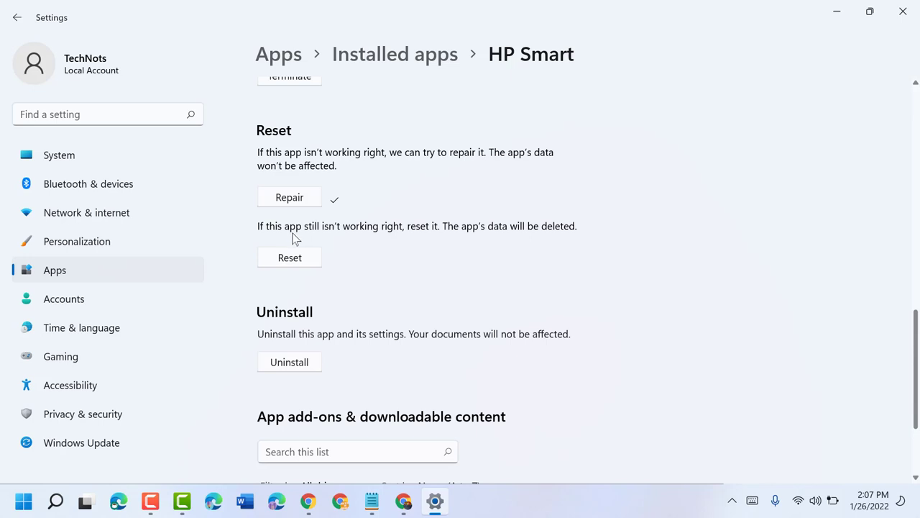
pyautogui.moveTo(372, 239)
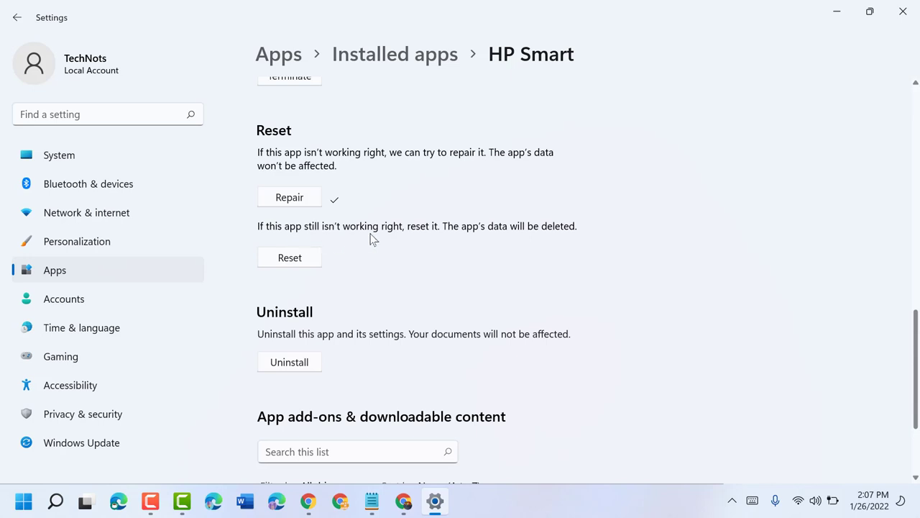
pyautogui.moveTo(267, 226)
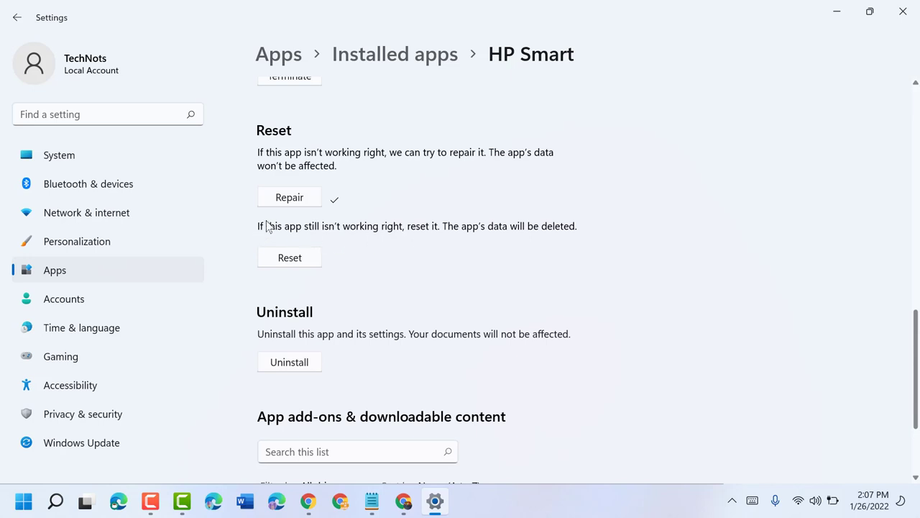
pyautogui.moveTo(474, 242)
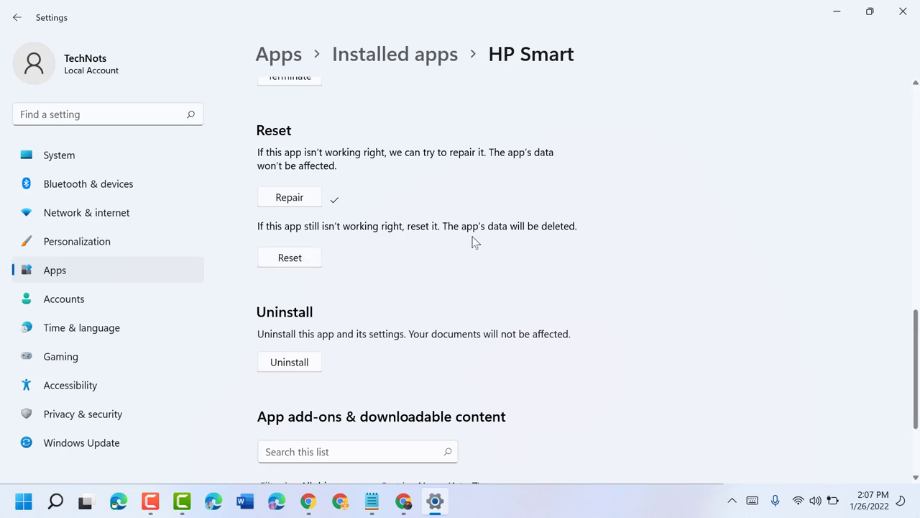
pyautogui.moveTo(449, 249)
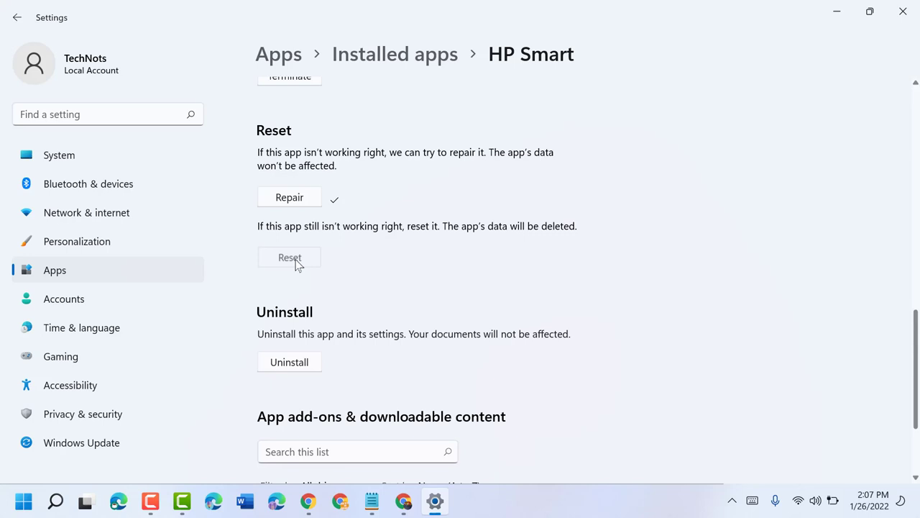
# - Start resetting the HP Smart app, deleting its data
pyautogui.click(289, 257)
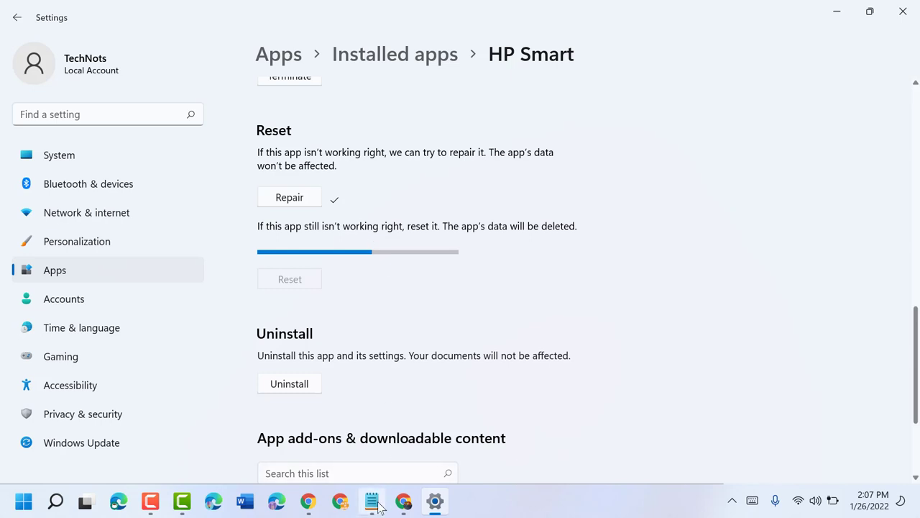
# - Change the Notepad title from 'Windows 10' to 'Windows 10/11'
pyautogui.click(371, 501)
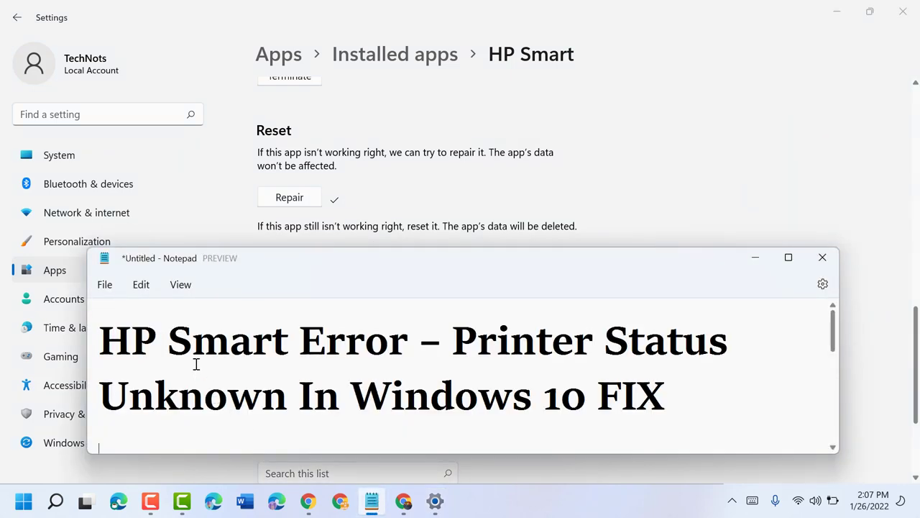
pyautogui.moveTo(582, 367)
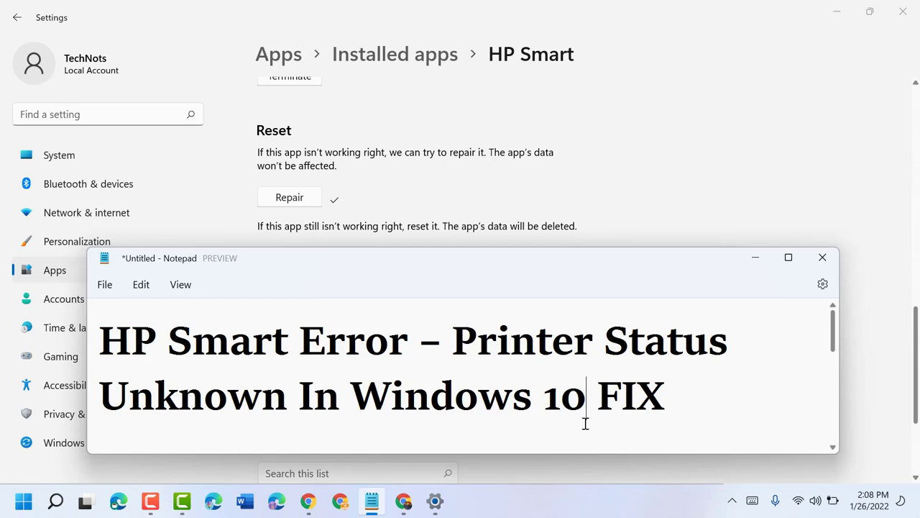
pyautogui.write('/11')
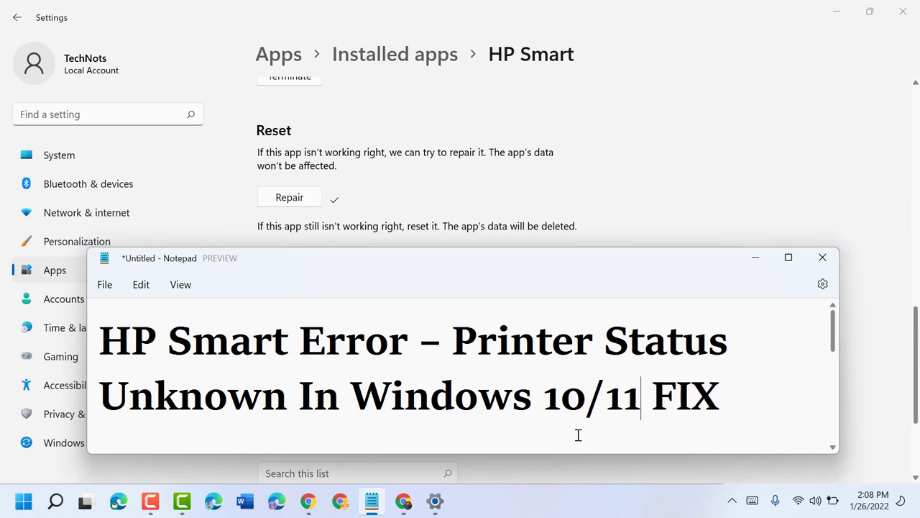